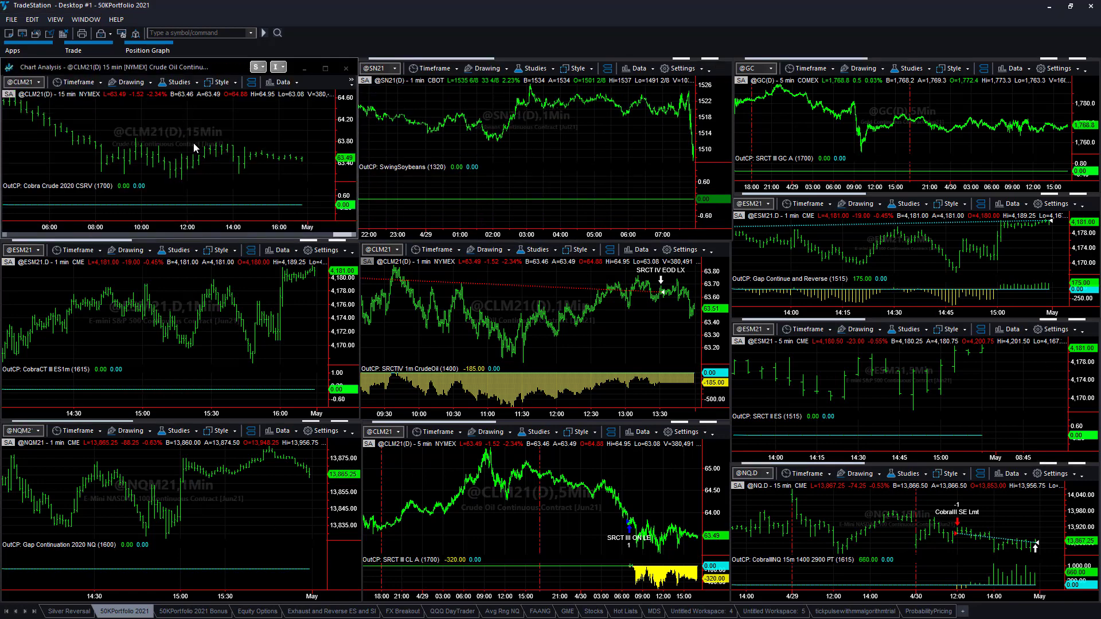
{"action": "mouse_move", "coordinate": [226, 140]}
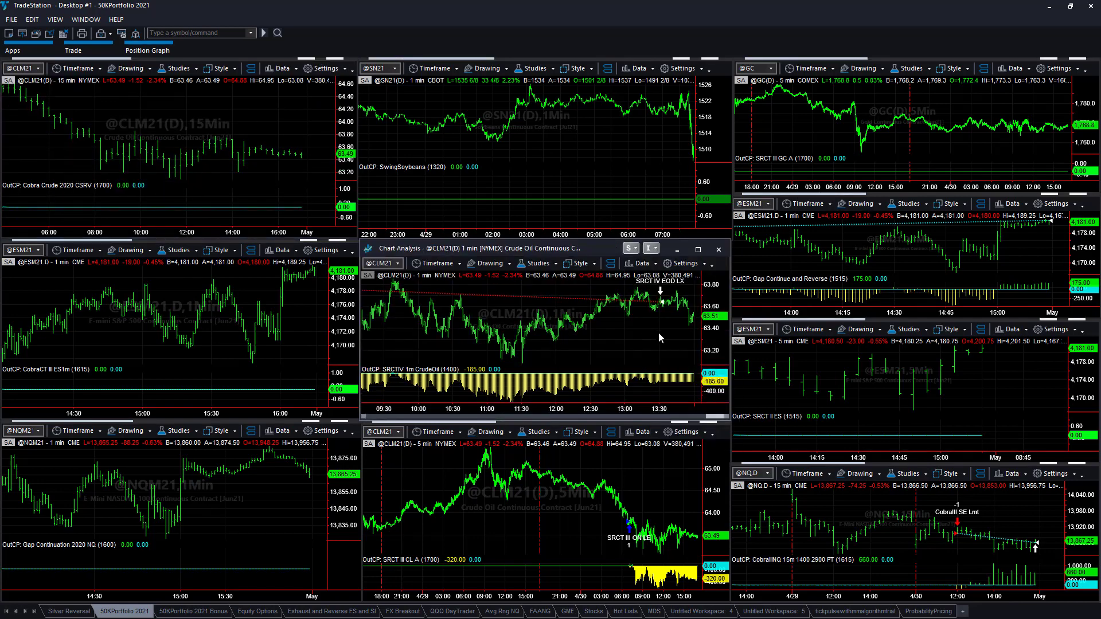
{"action": "mouse_move", "coordinate": [661, 489]}
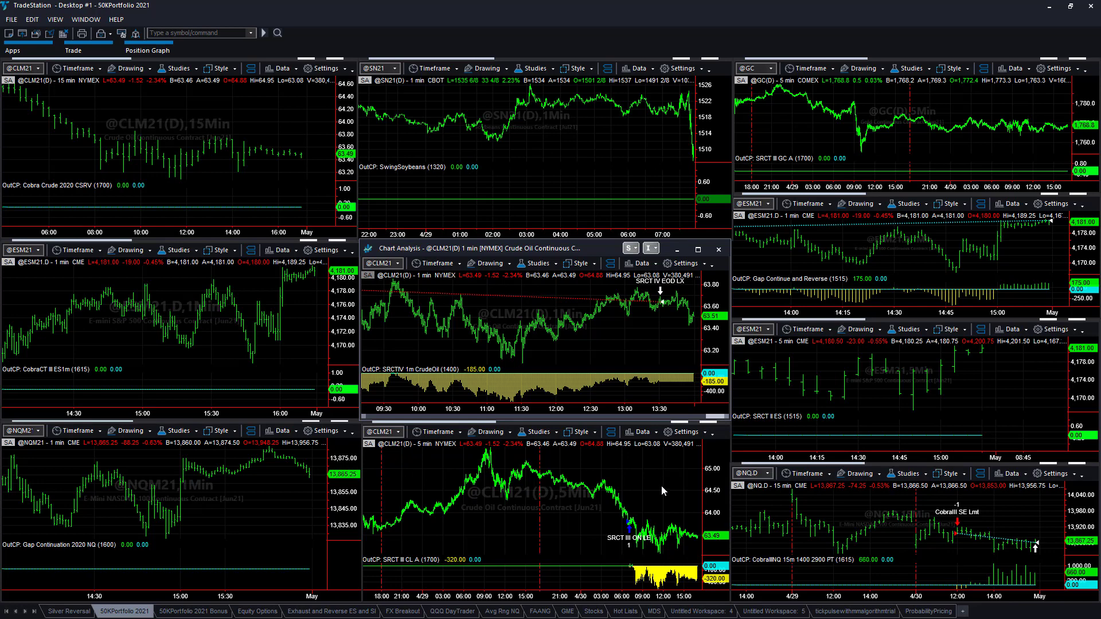
{"action": "mouse_move", "coordinate": [656, 496]}
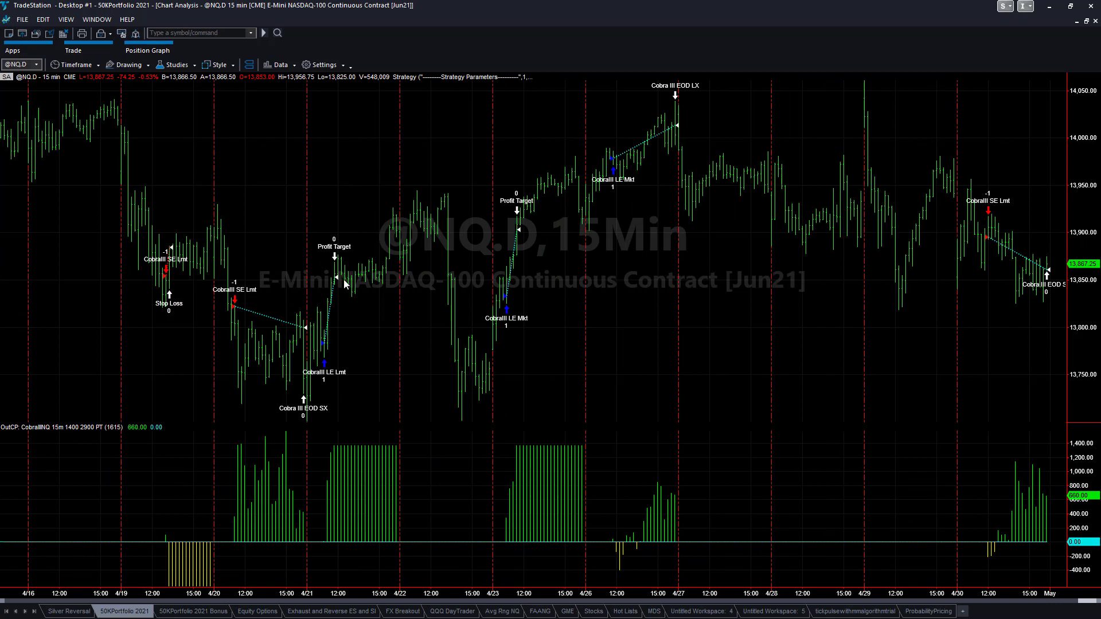
{"action": "mouse_move", "coordinate": [982, 368]}
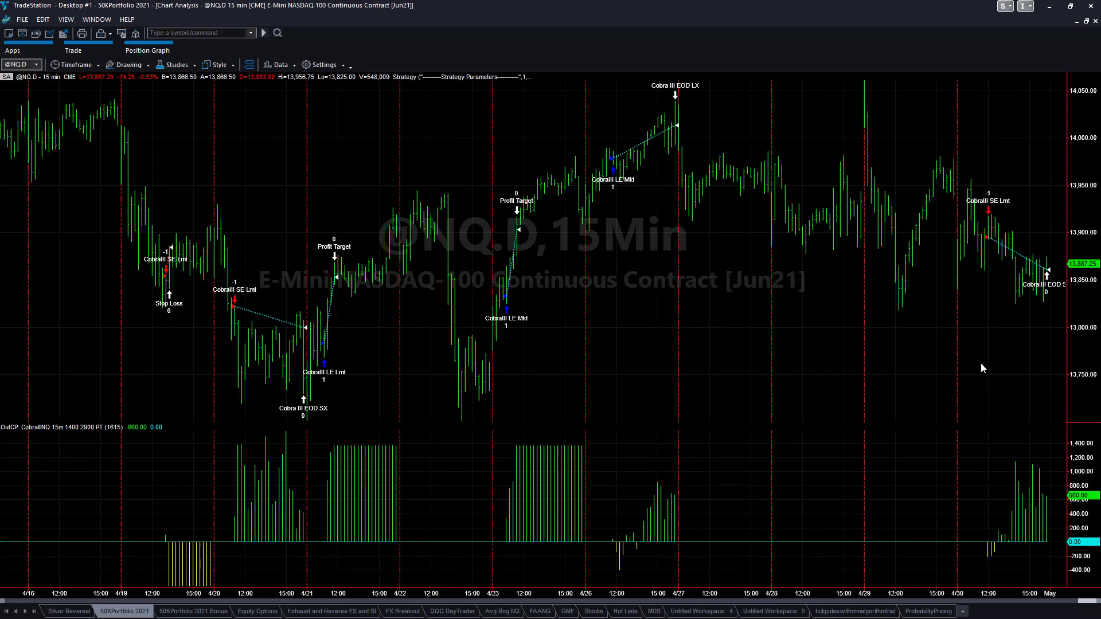
{"action": "mouse_move", "coordinate": [718, 478]}
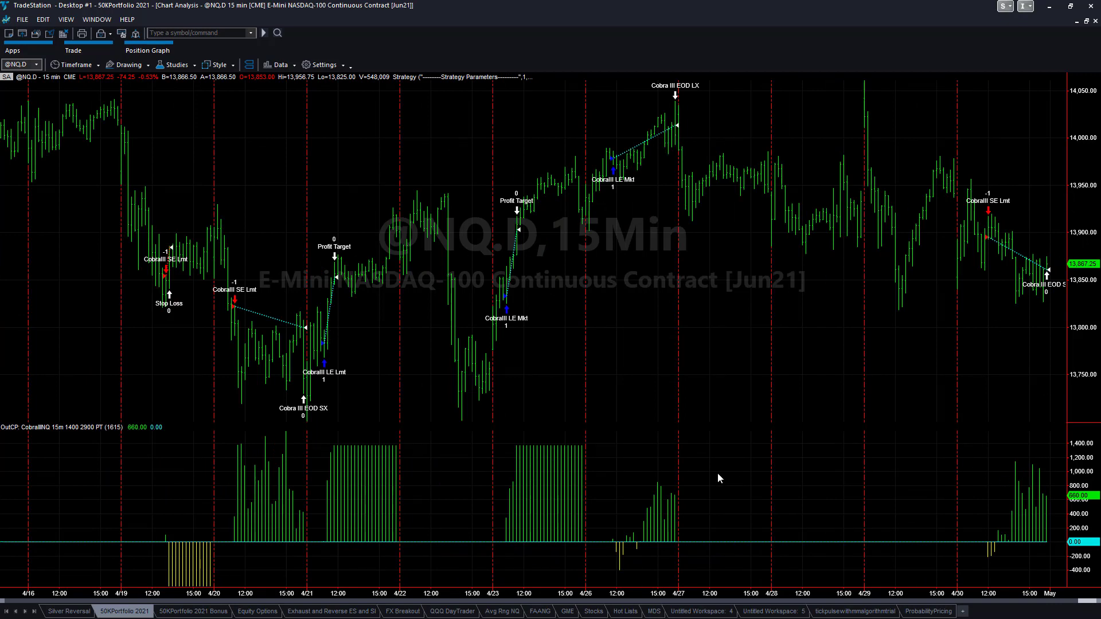
{"action": "mouse_move", "coordinate": [723, 288]}
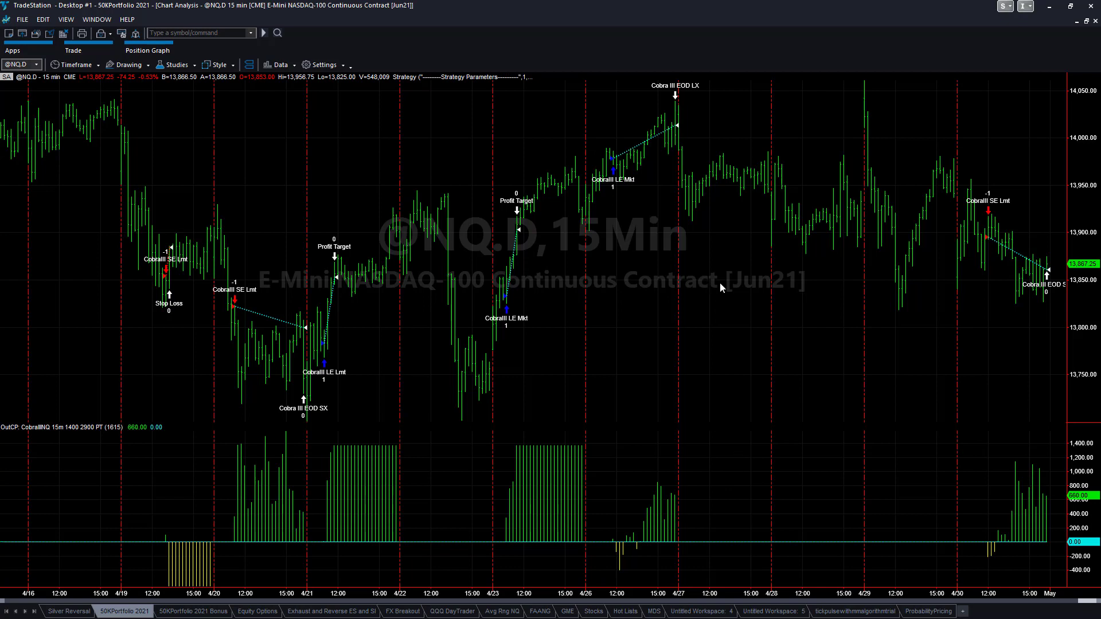
{"action": "mouse_move", "coordinate": [994, 499]}
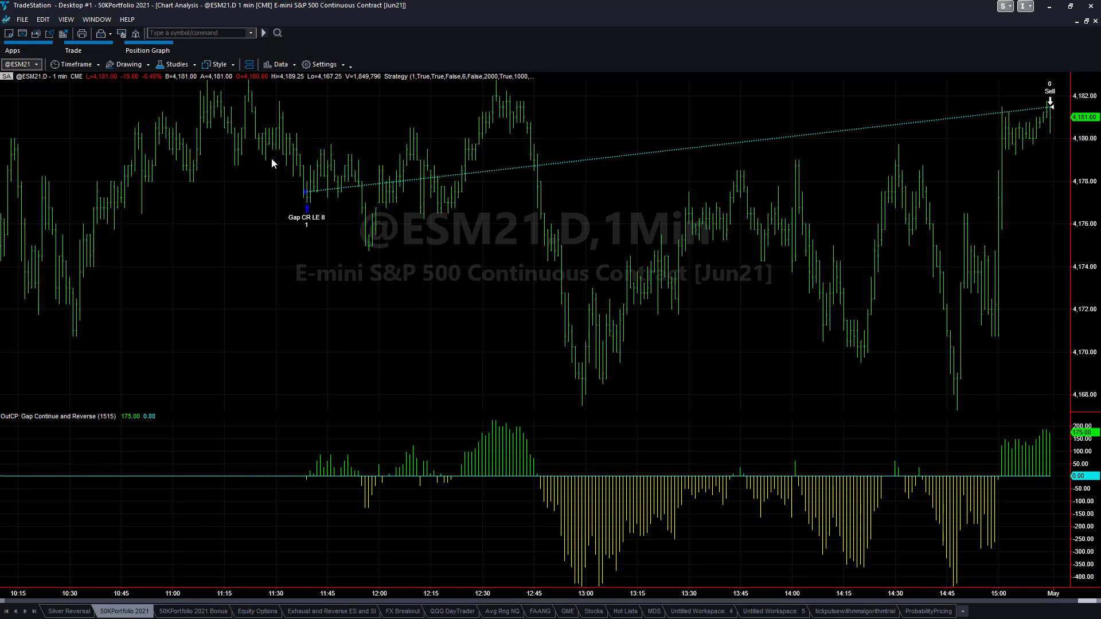
{"action": "mouse_move", "coordinate": [293, 202]}
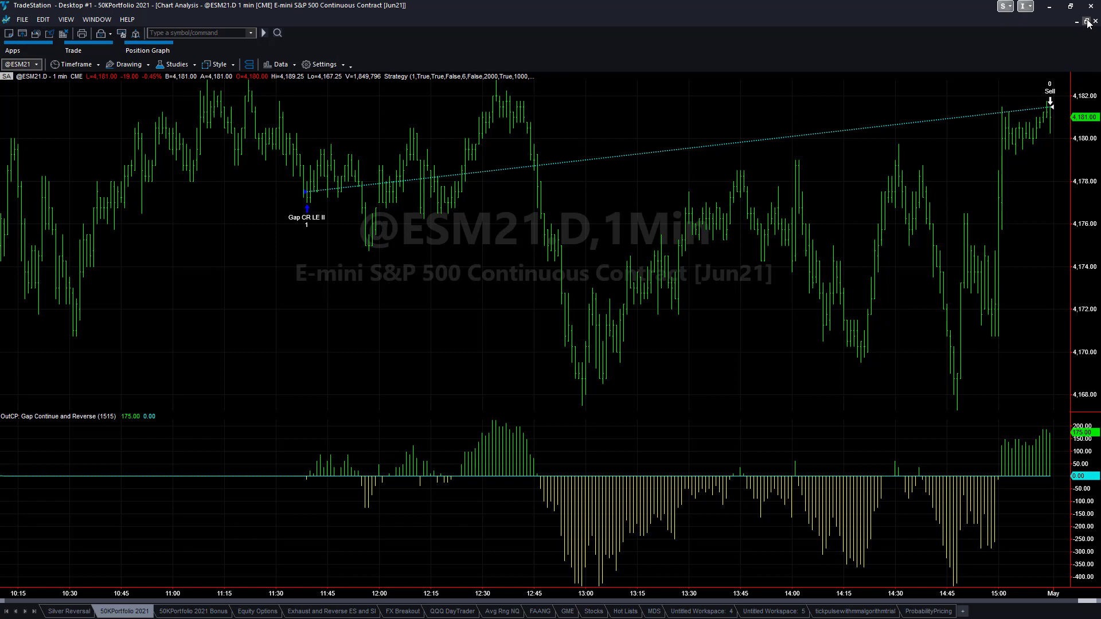
{"action": "left_click", "coordinate": [1087, 23]}
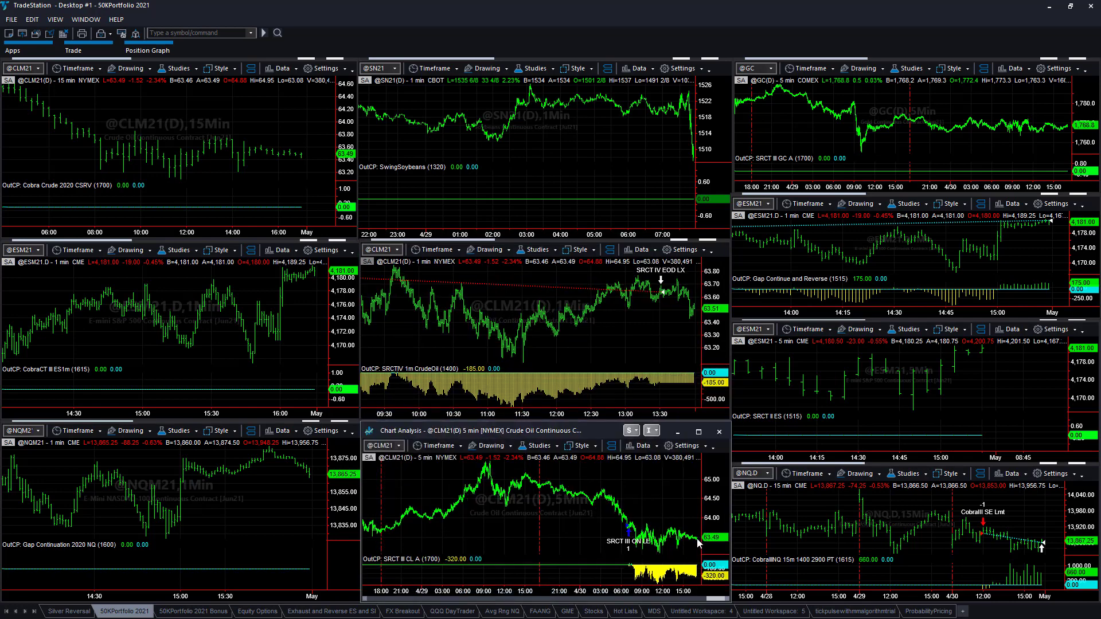
{"action": "mouse_move", "coordinate": [685, 536]}
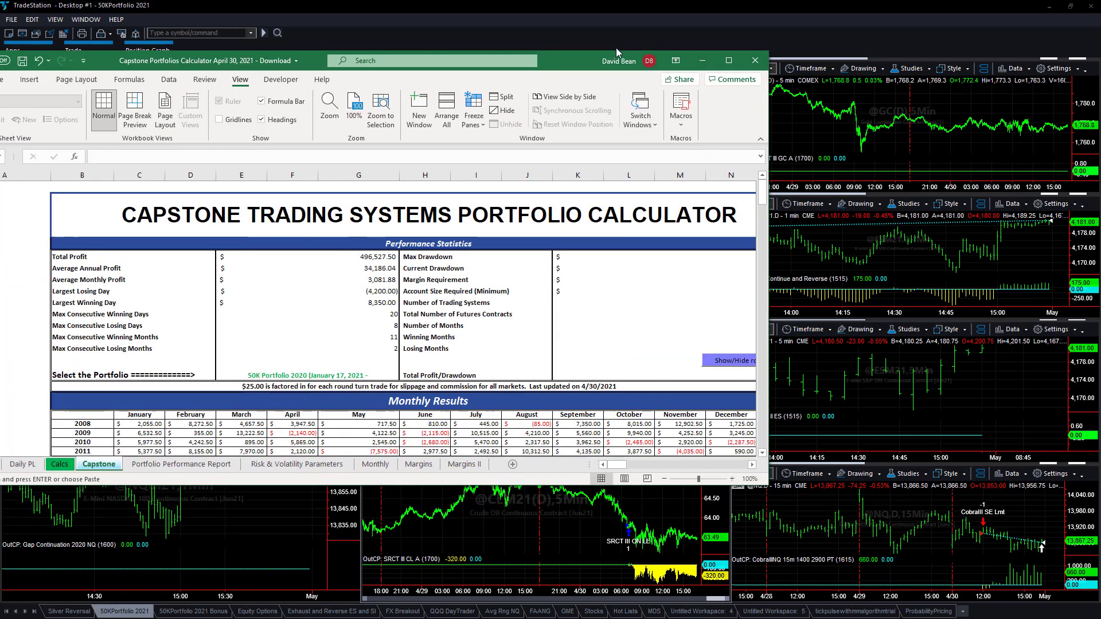
Step: Maximize the calculator workbook and inspect the =Monthly! formulas behind the 2021 monthly results
{"action": "left_click", "coordinate": [729, 60]}
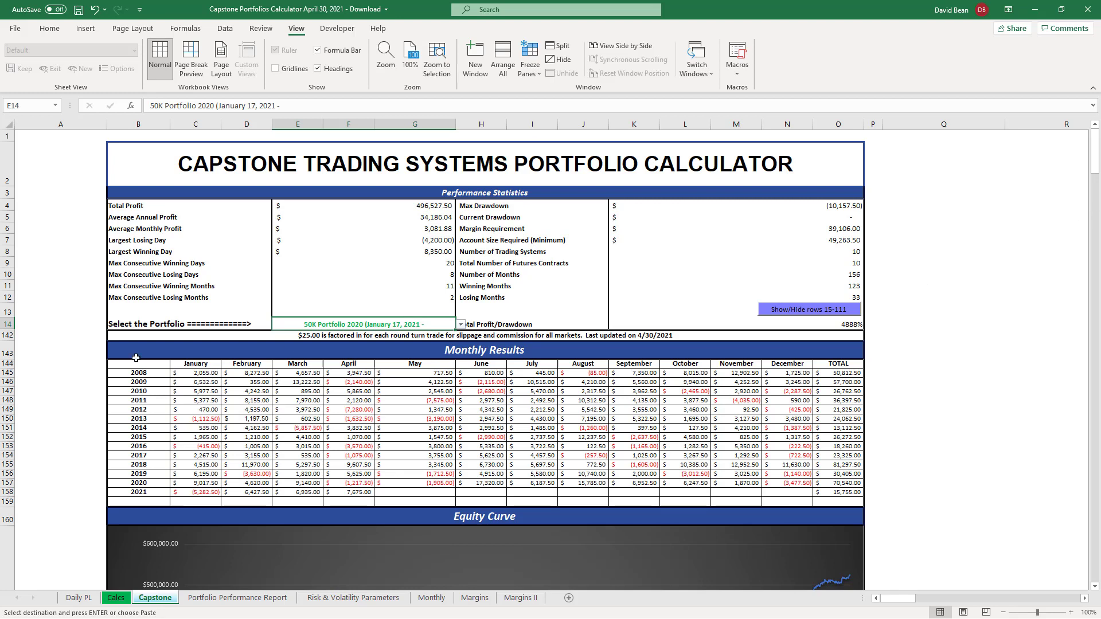
{"action": "mouse_move", "coordinate": [390, 323]}
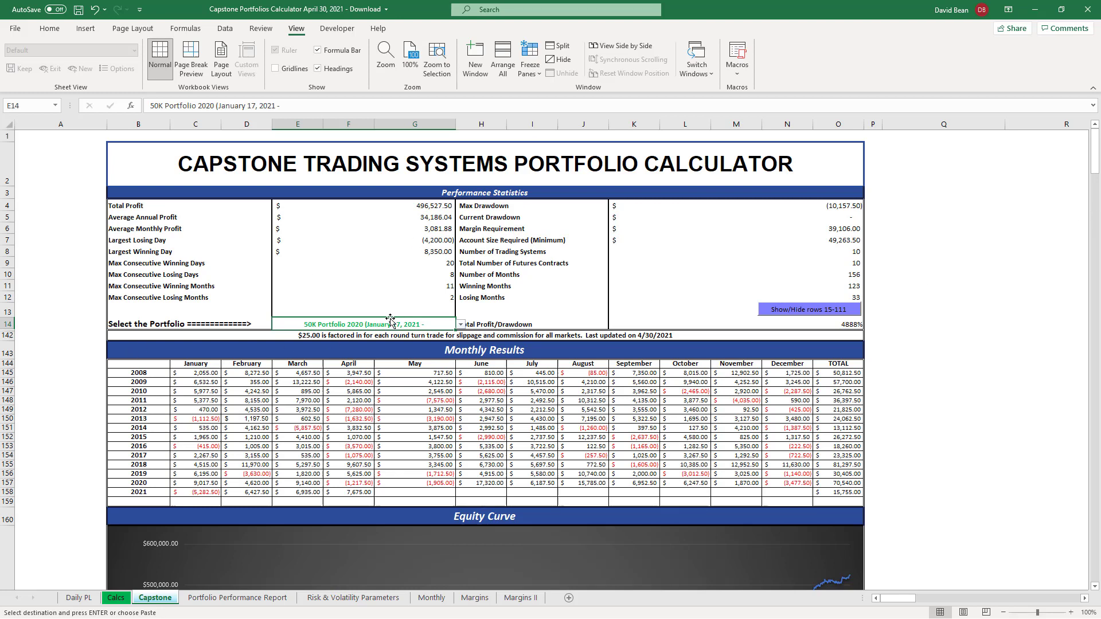
{"action": "mouse_move", "coordinate": [194, 487]}
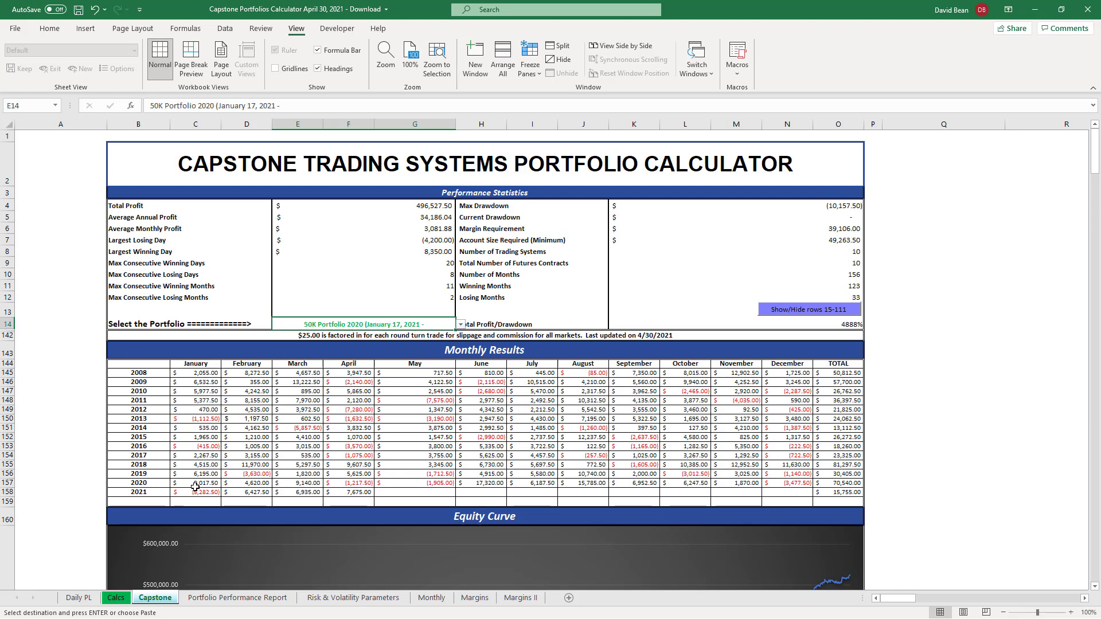
{"action": "left_click", "coordinate": [195, 492]}
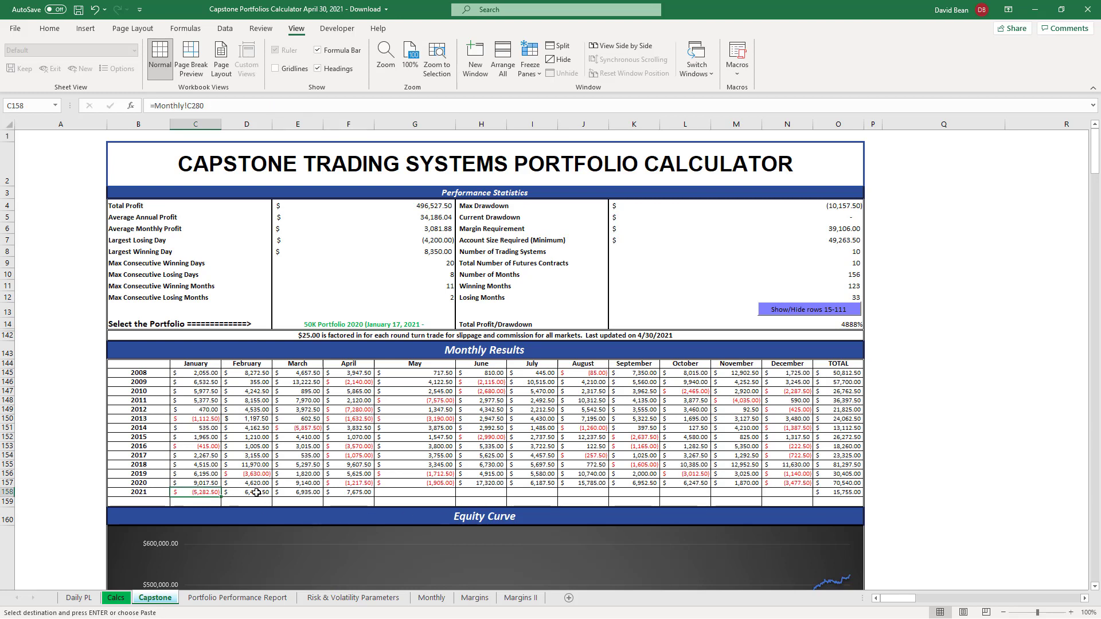
{"action": "left_click", "coordinate": [246, 492]}
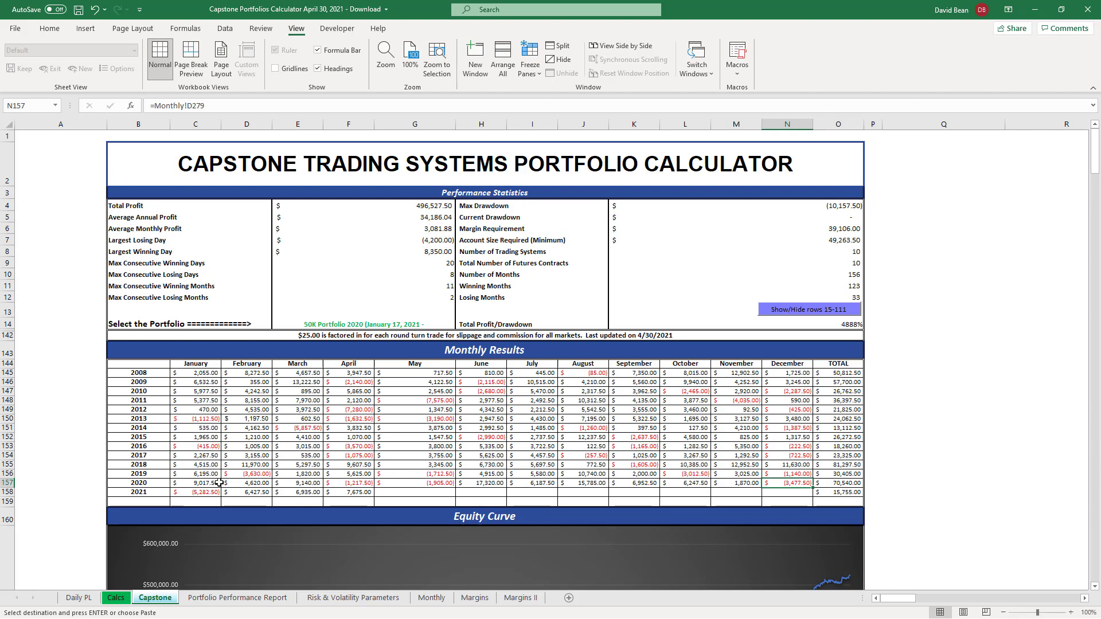
{"action": "mouse_move", "coordinate": [569, 474]}
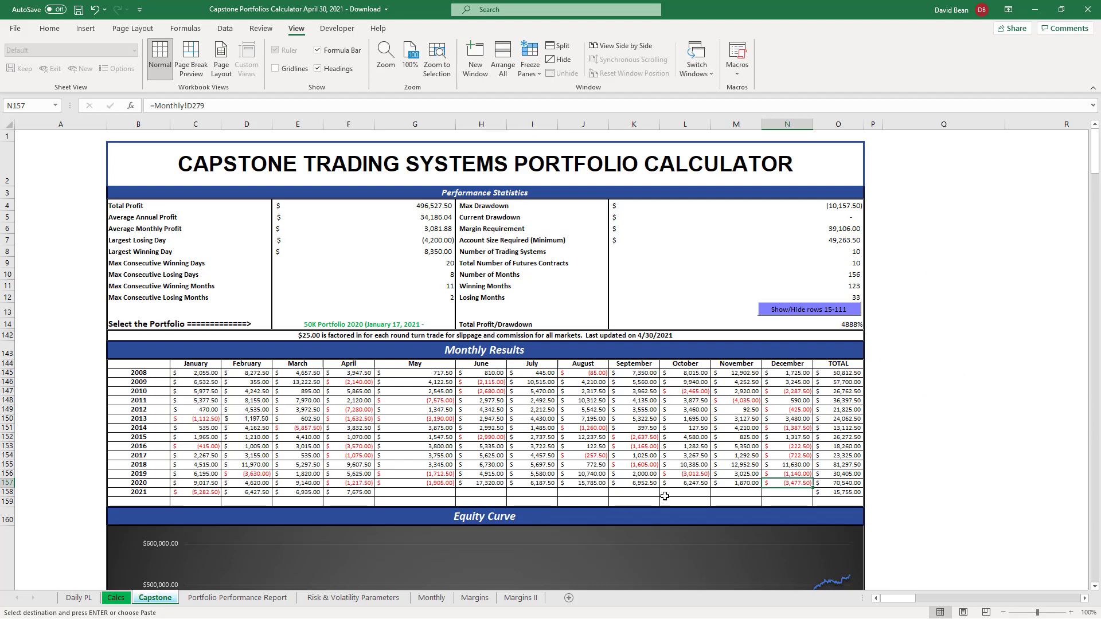
{"action": "mouse_move", "coordinate": [943, 428]}
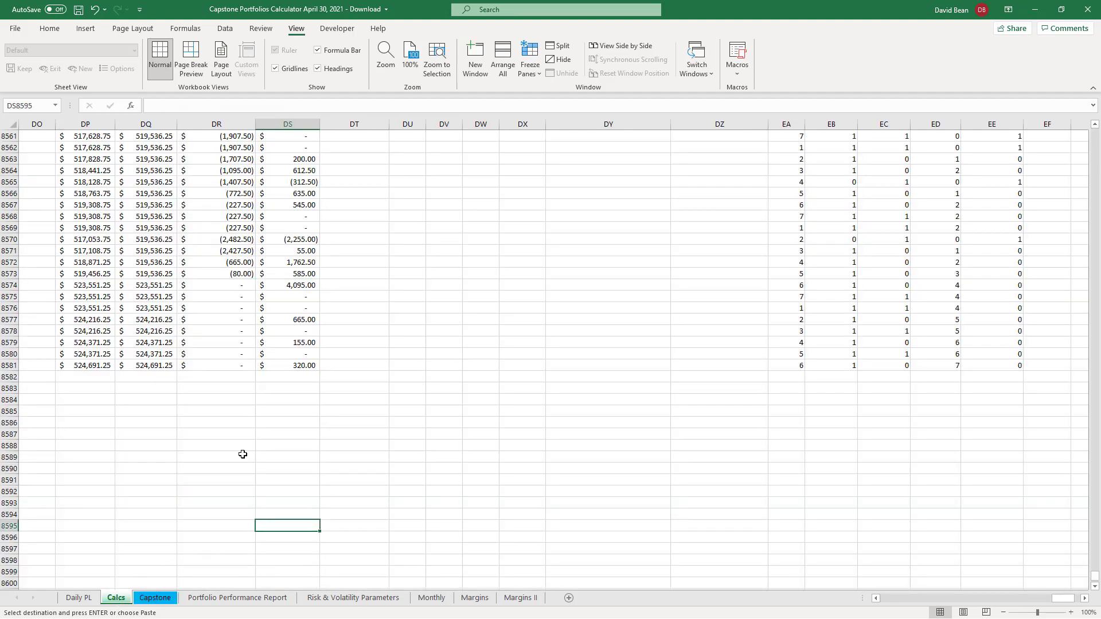
{"action": "left_click", "coordinate": [287, 284]}
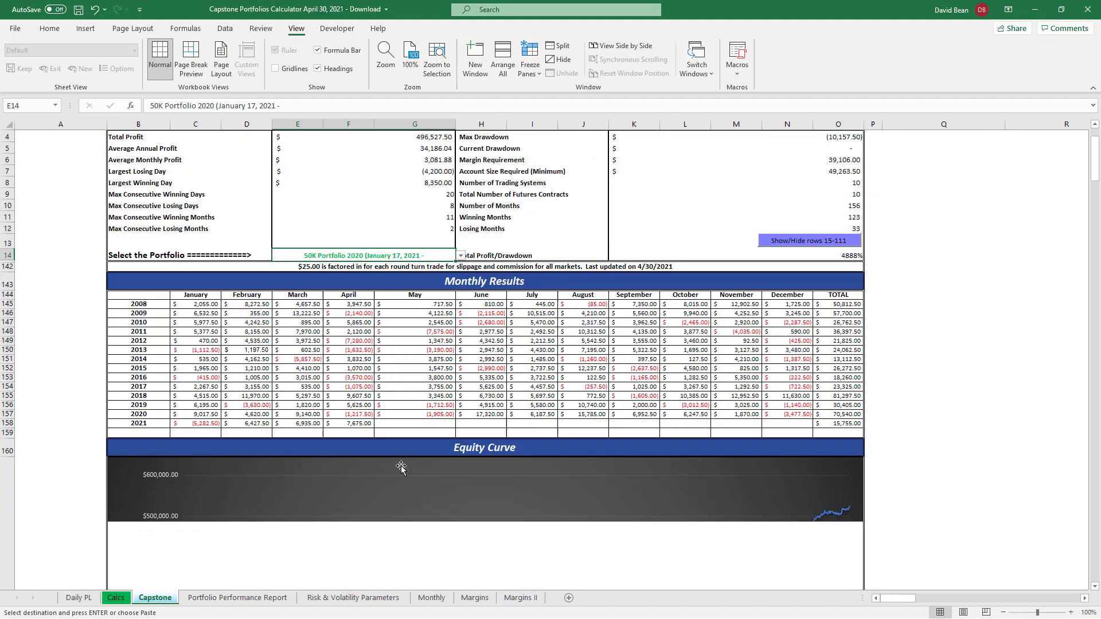
Step: Scroll the Capstone sheet down to the drawdown curve and hypothetical-performance disclaimer
{"action": "scroll", "scroll_direction": "down", "scroll_amount": 3}
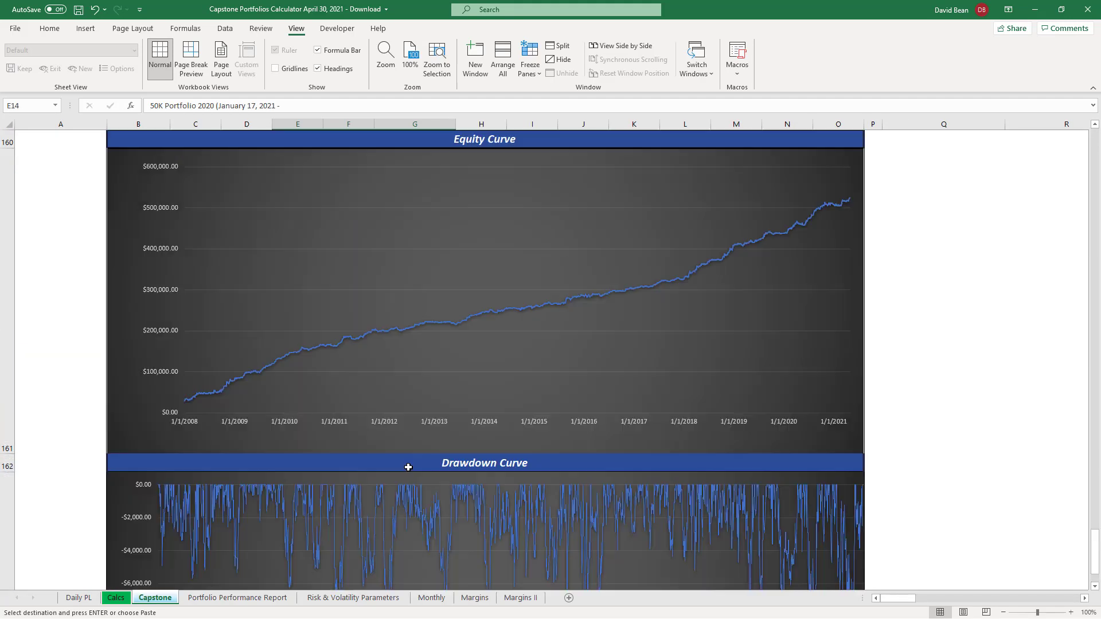
{"action": "scroll", "scroll_direction": "down", "scroll_amount": 3}
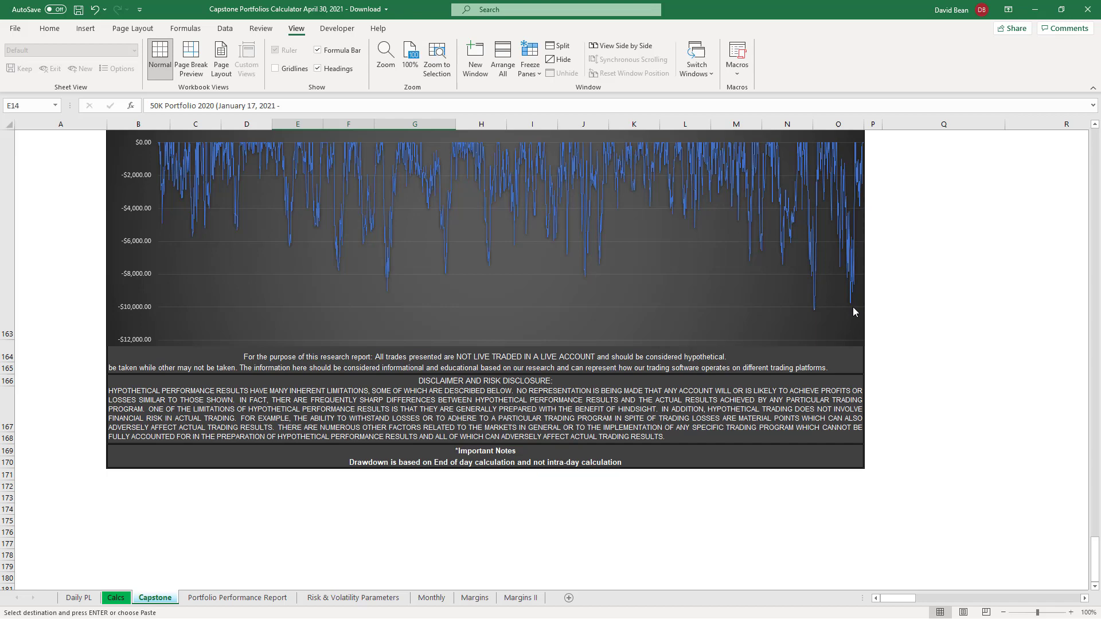
{"action": "mouse_move", "coordinate": [385, 527]}
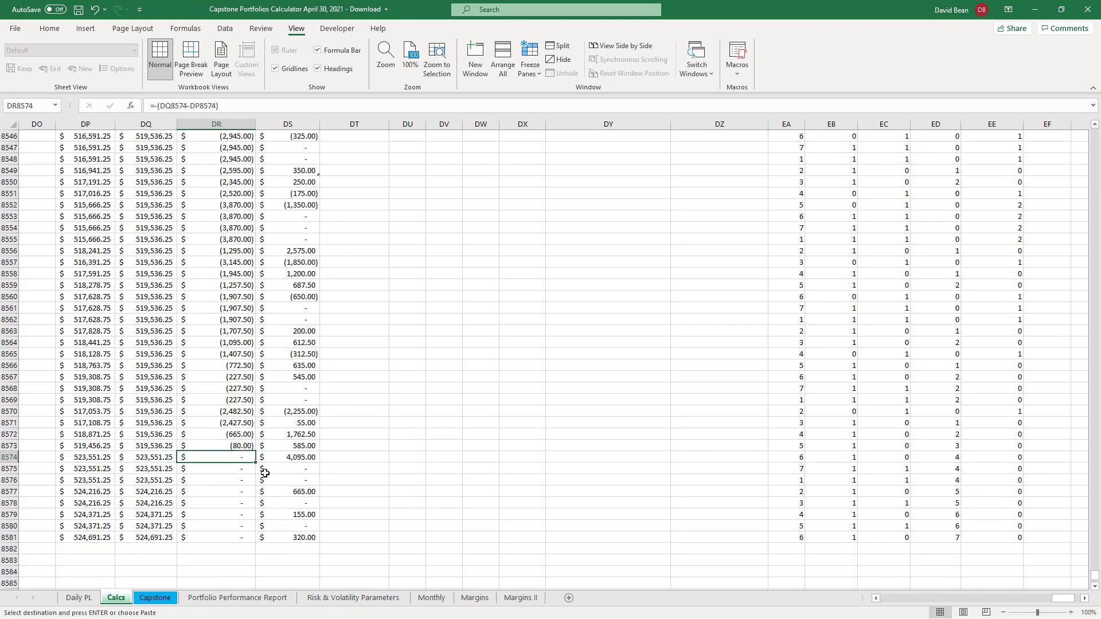
{"action": "mouse_move", "coordinate": [234, 490]}
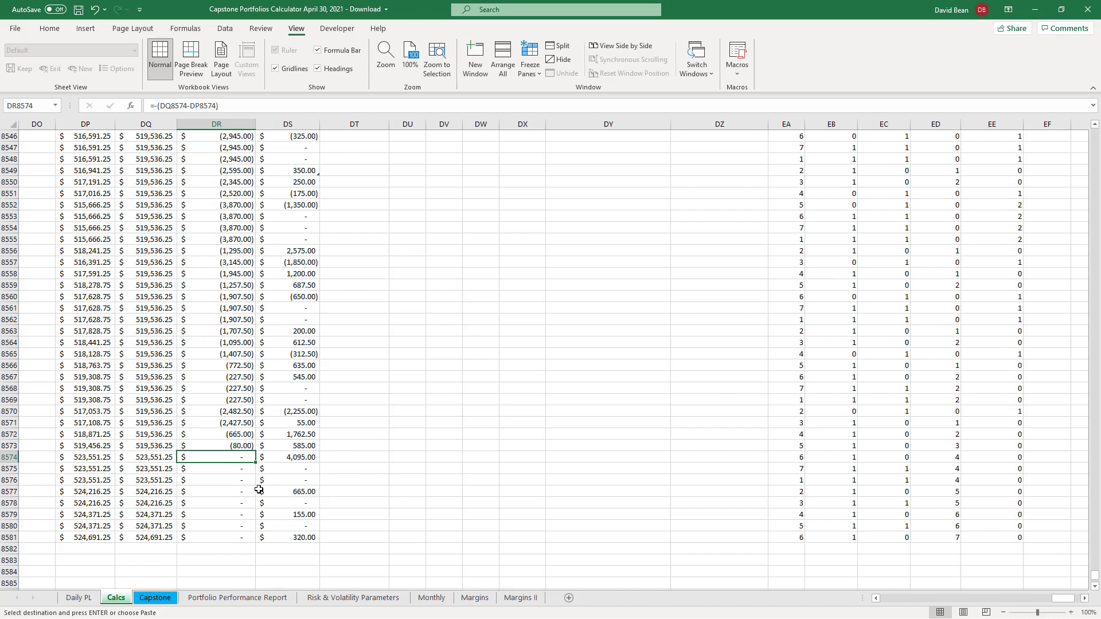
Step: Read the column DS formulas behind the 155.00, 665.00 and 1,762.50 daily equity changes
{"action": "left_click", "coordinate": [289, 514]}
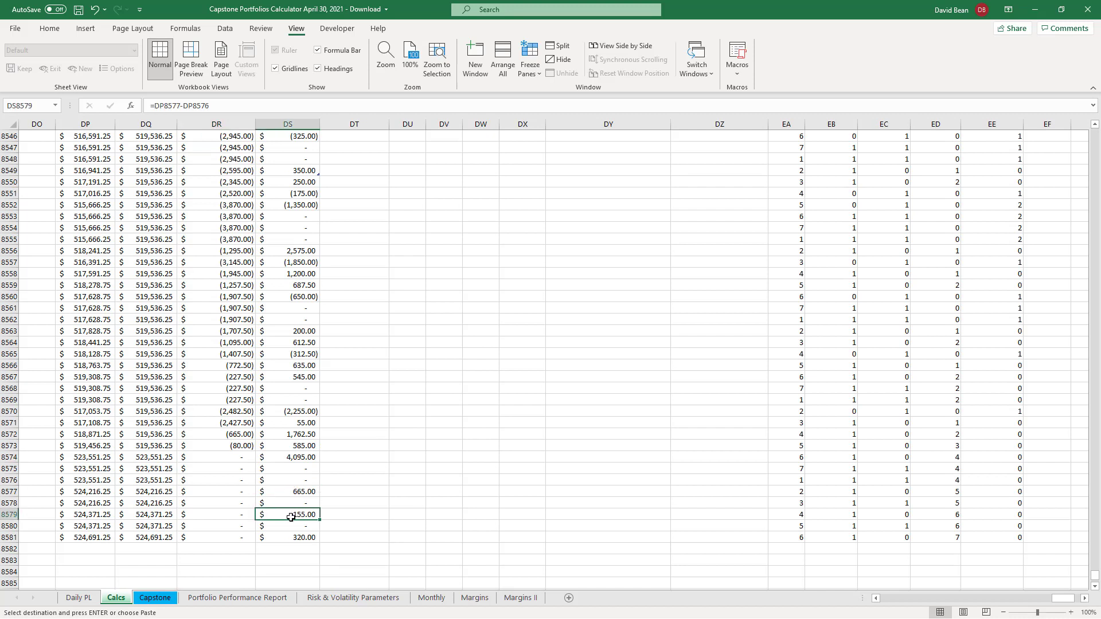
{"action": "left_click", "coordinate": [286, 502]}
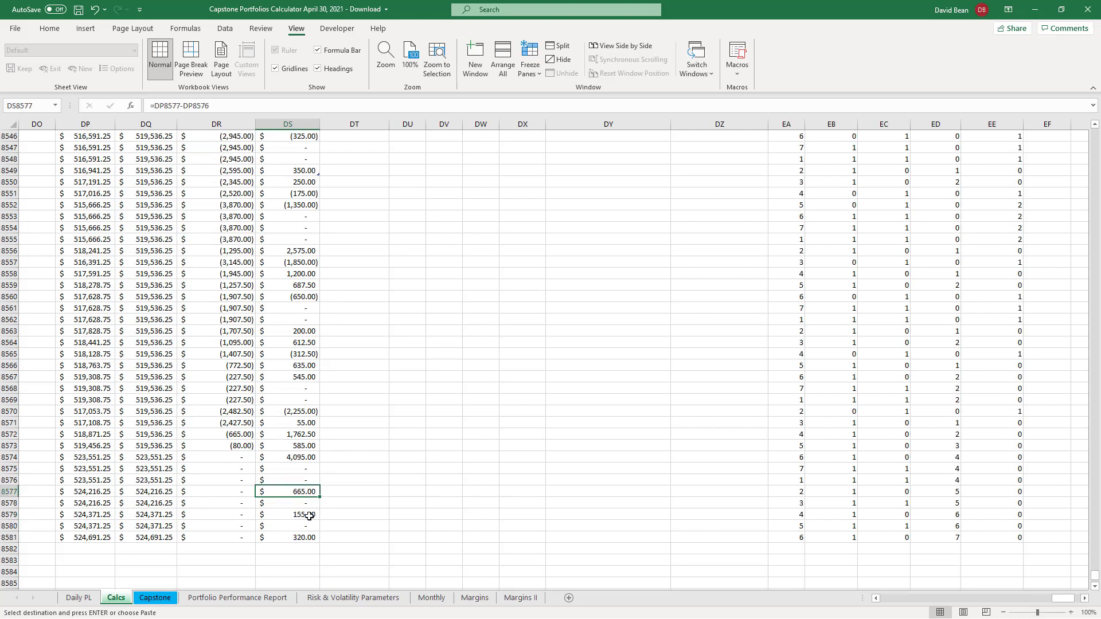
{"action": "left_click", "coordinate": [288, 537]}
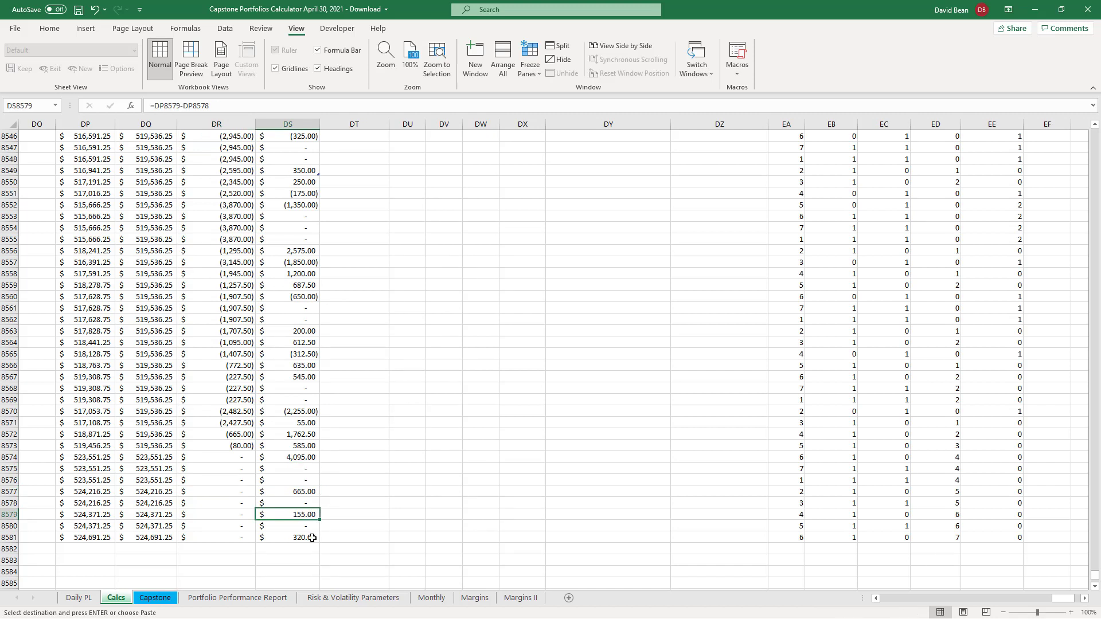
{"action": "left_click", "coordinate": [287, 537]}
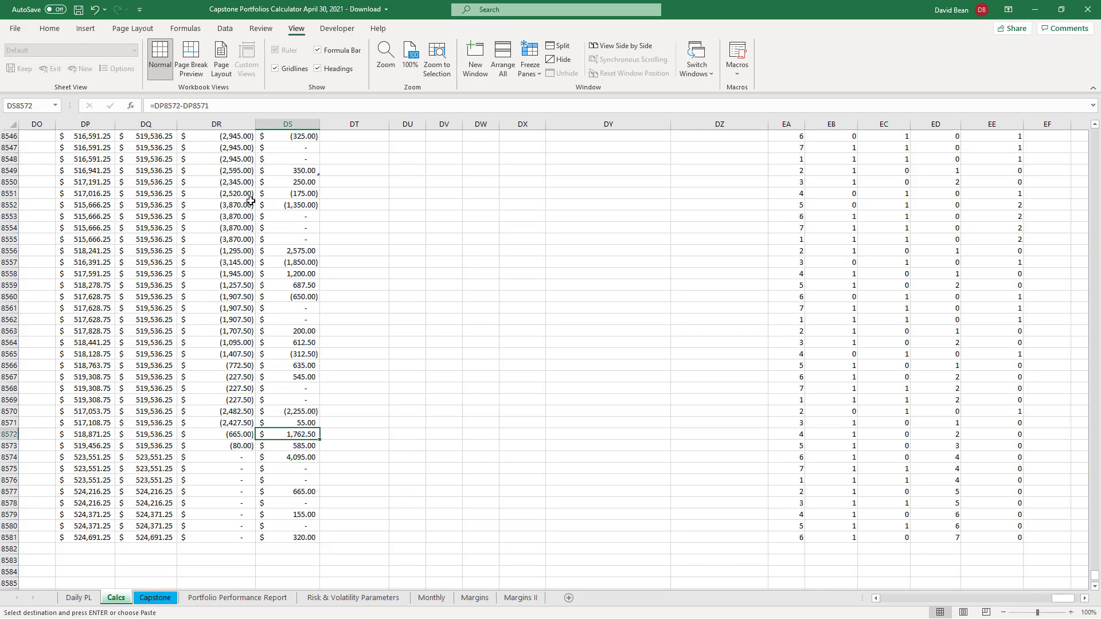
{"action": "mouse_move", "coordinate": [265, 355]}
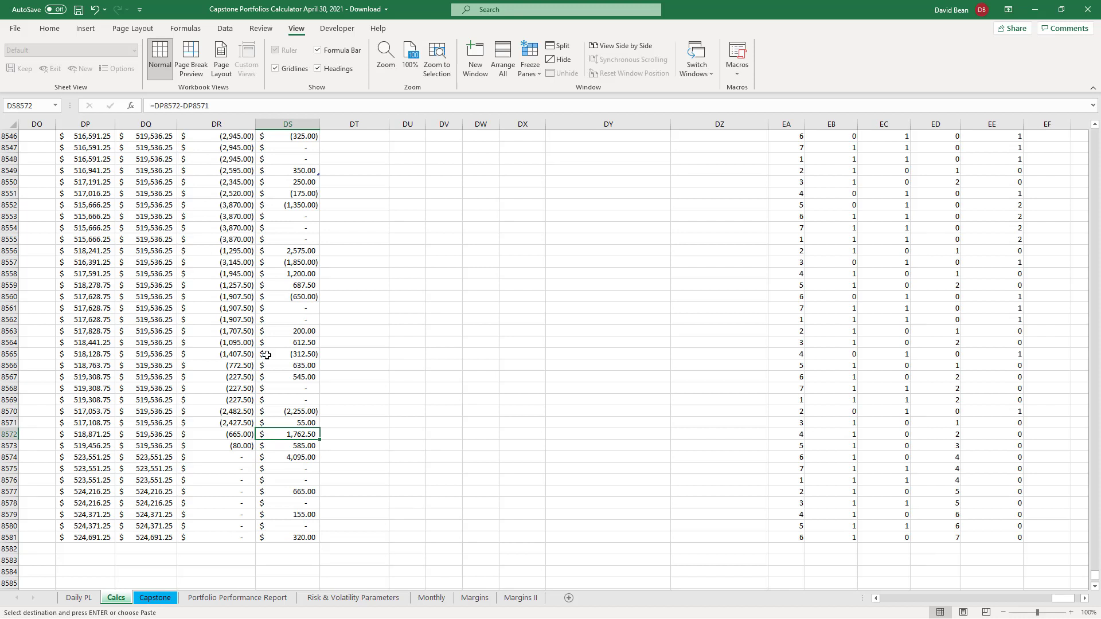
{"action": "mouse_move", "coordinate": [505, 493]}
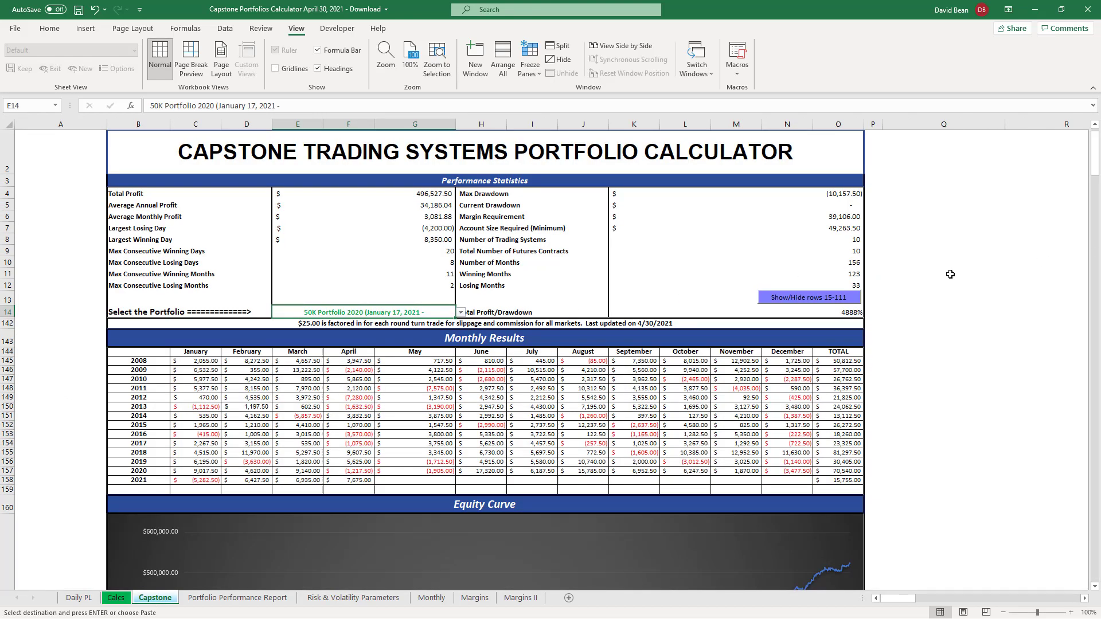
Step: Scroll the Capstone sheet past Monthly Results and Equity Curve down to the drawdown chart
{"action": "scroll", "scroll_direction": "down", "scroll_amount": 3}
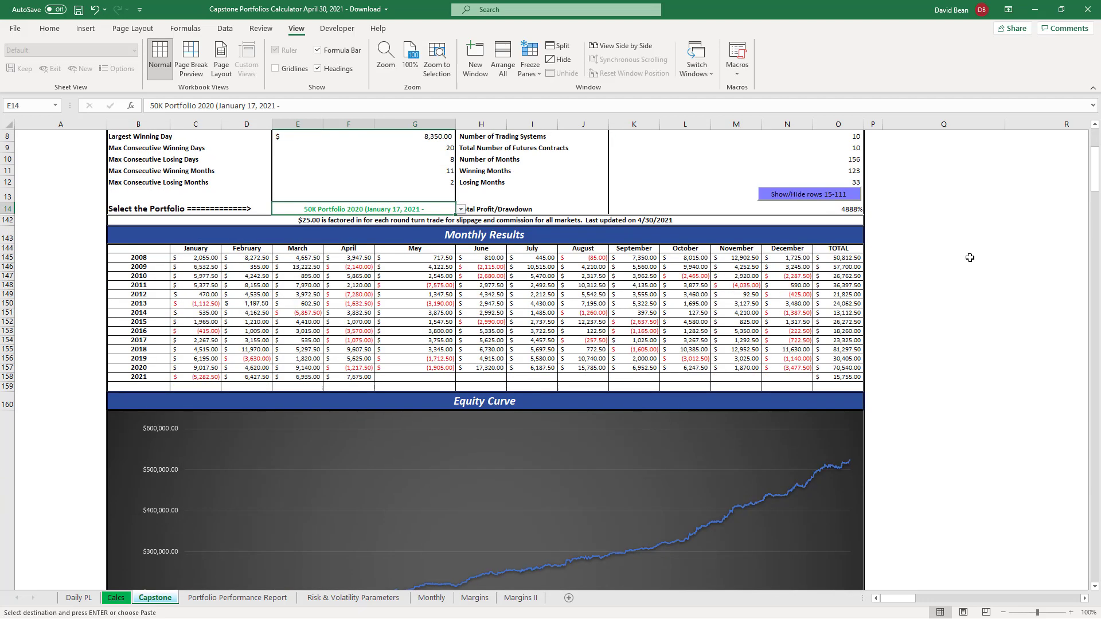
{"action": "scroll", "scroll_direction": "down", "scroll_amount": 3}
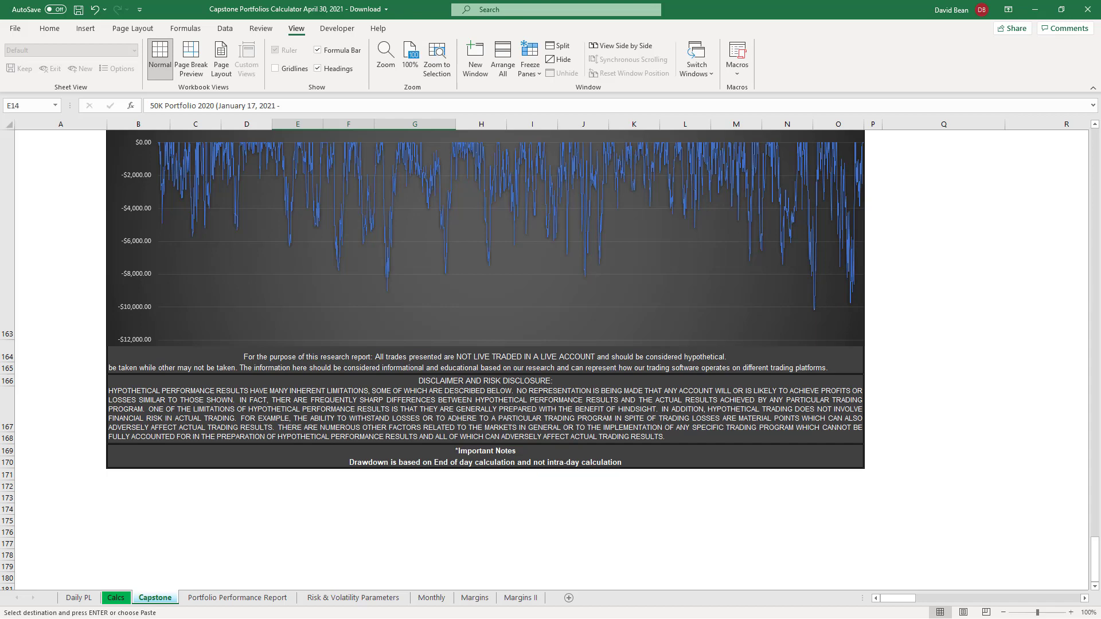
{"action": "left_click_drag", "start_coordinate": [1093, 533], "coordinate": [1092, 550]}
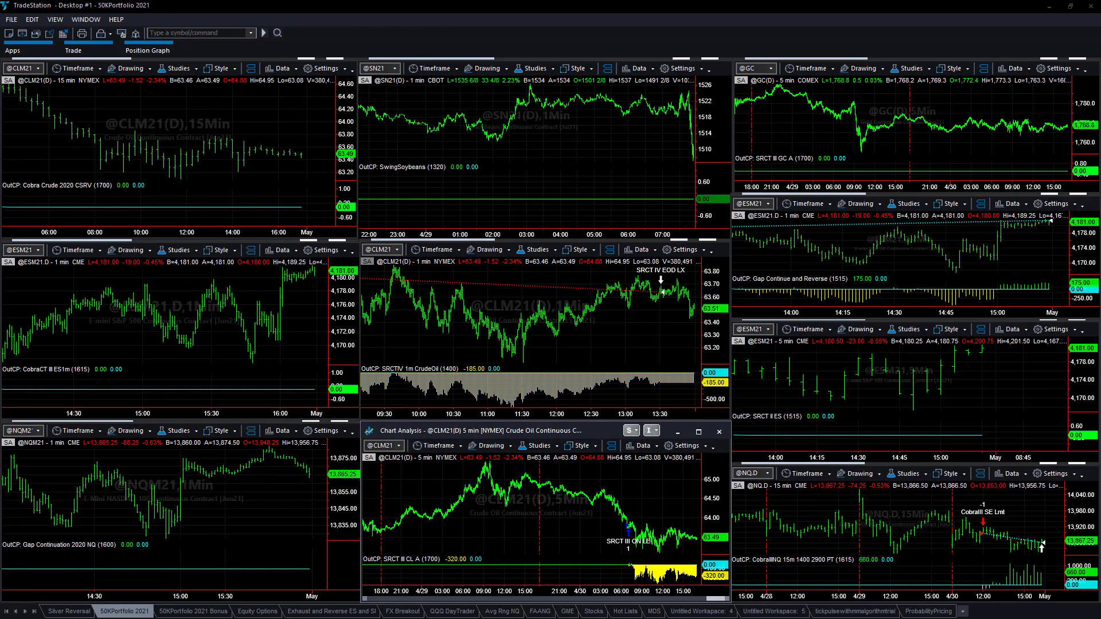
{"action": "mouse_move", "coordinate": [157, 127]}
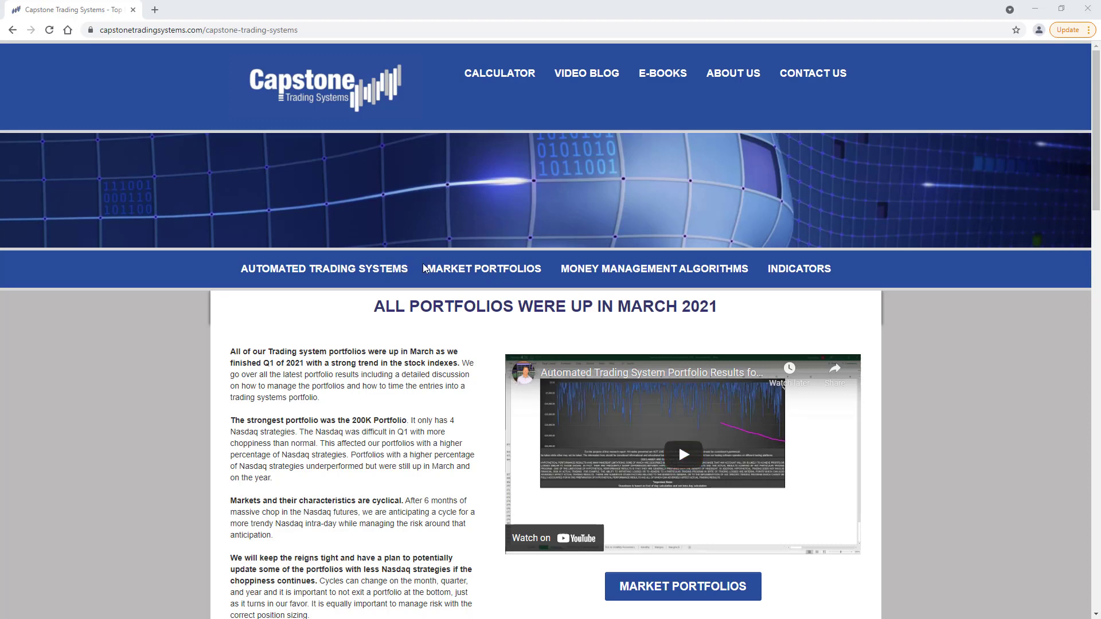
Step: Go to the Market Portfolios 50K portfolio page on the Capstone website
{"action": "left_click", "coordinate": [681, 586]}
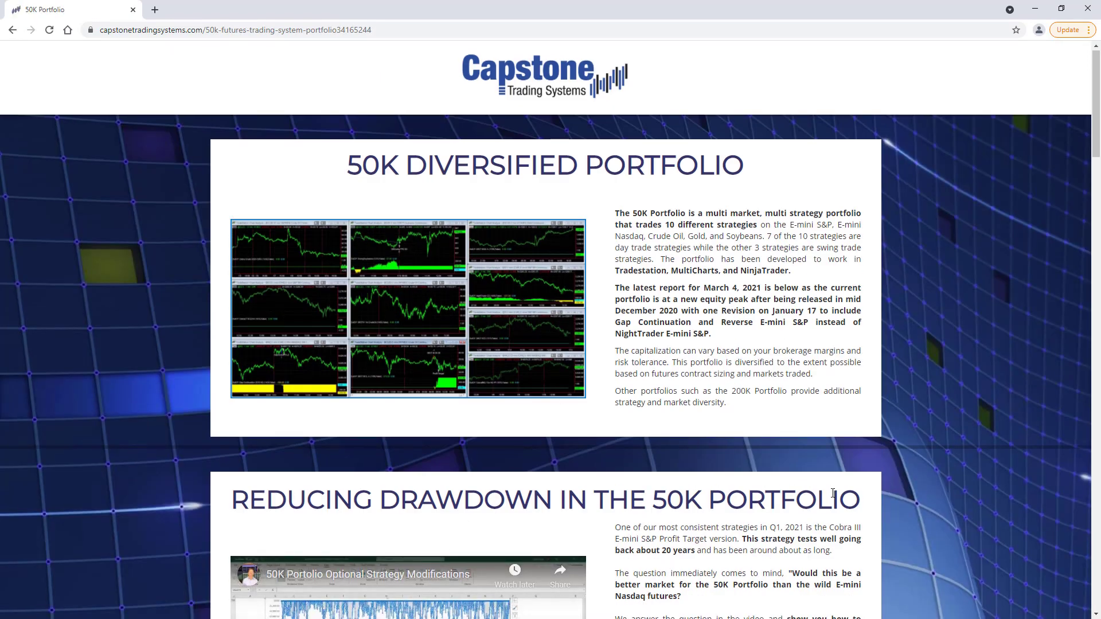
Step: Scroll to the Portfolio Calculator summary, highlight its end date, and continue to the equity curve
{"action": "scroll", "scroll_direction": "down", "scroll_amount": 3}
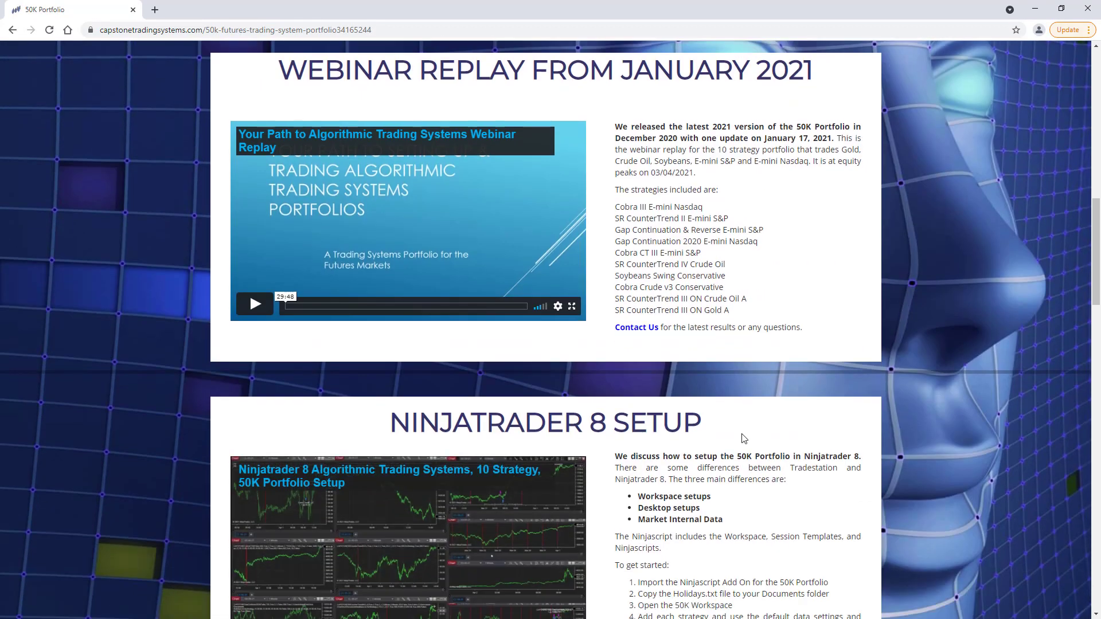
{"action": "scroll", "scroll_direction": "down", "scroll_amount": 3}
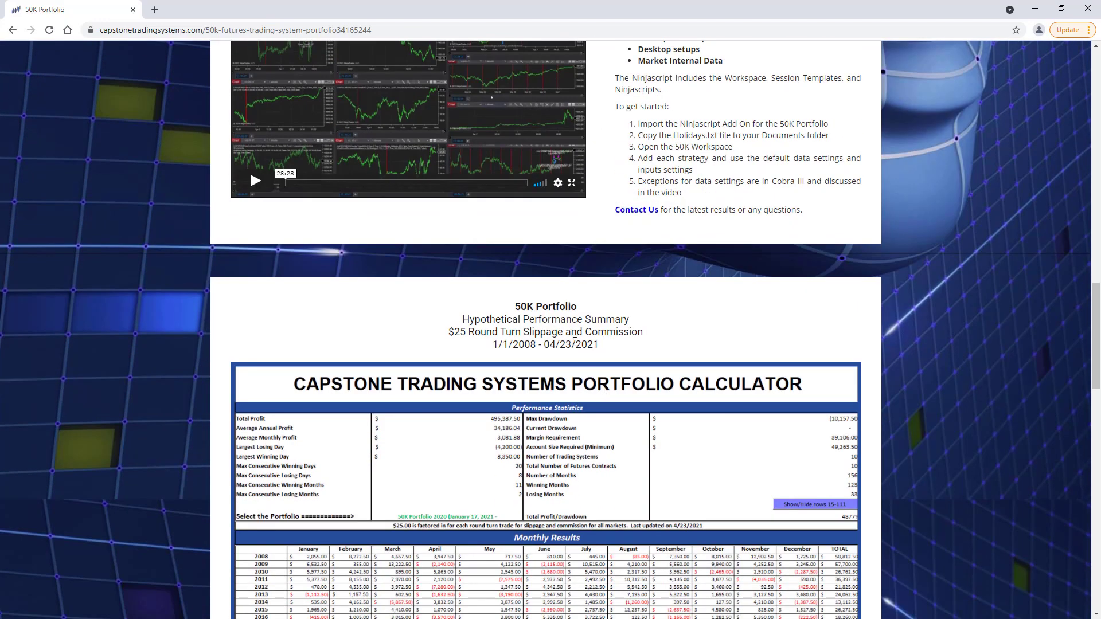
{"action": "double_click", "coordinate": [573, 345]}
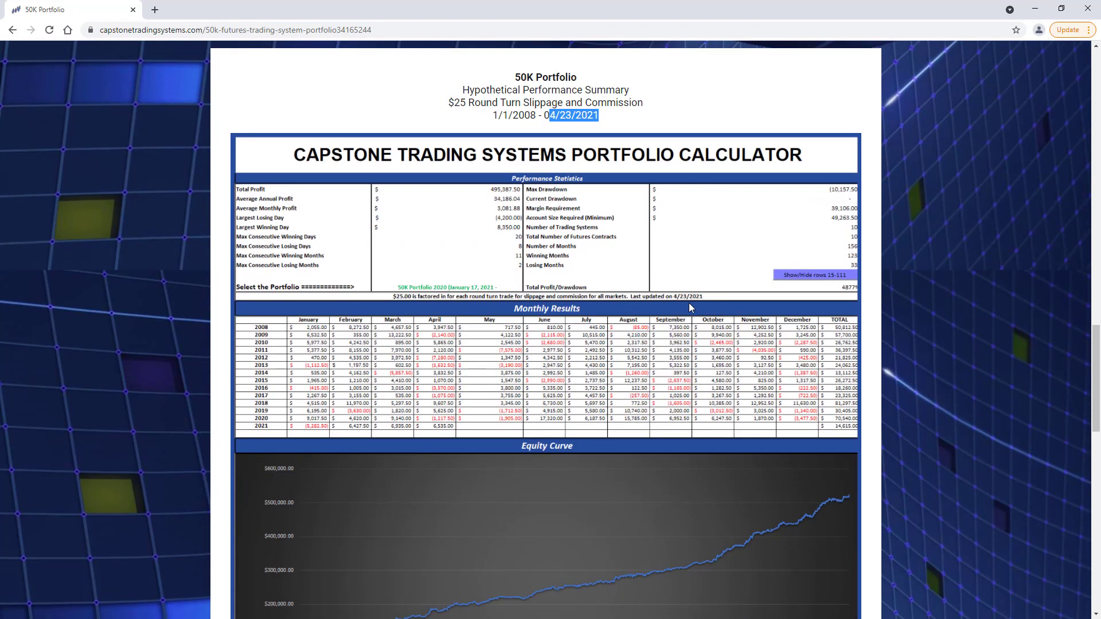
{"action": "mouse_move", "coordinate": [371, 208]}
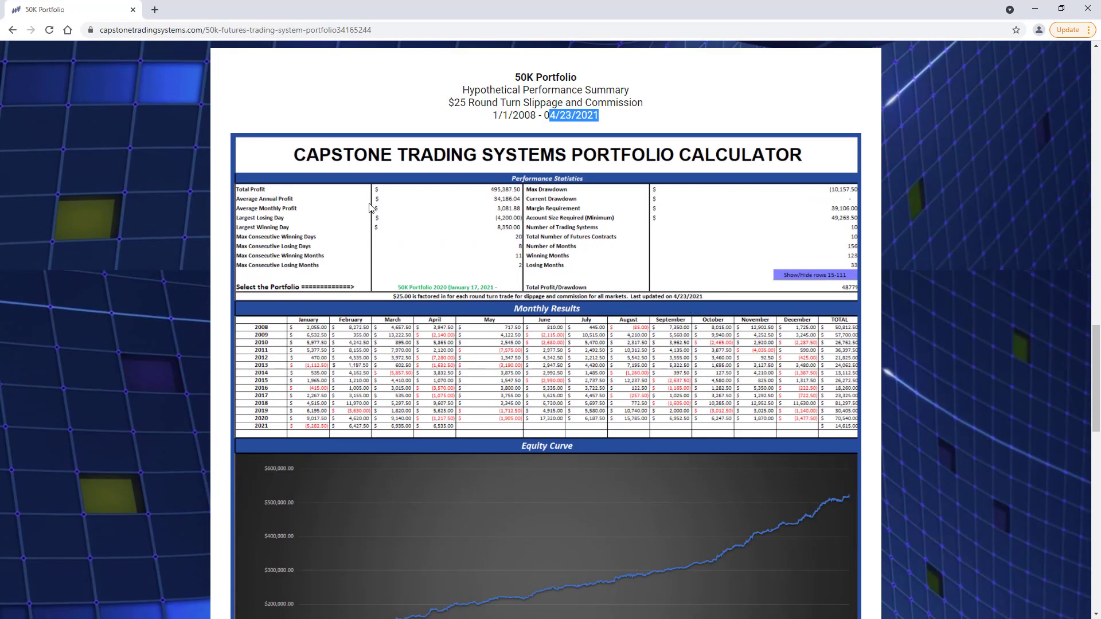
{"action": "scroll", "scroll_direction": "down", "scroll_amount": 3}
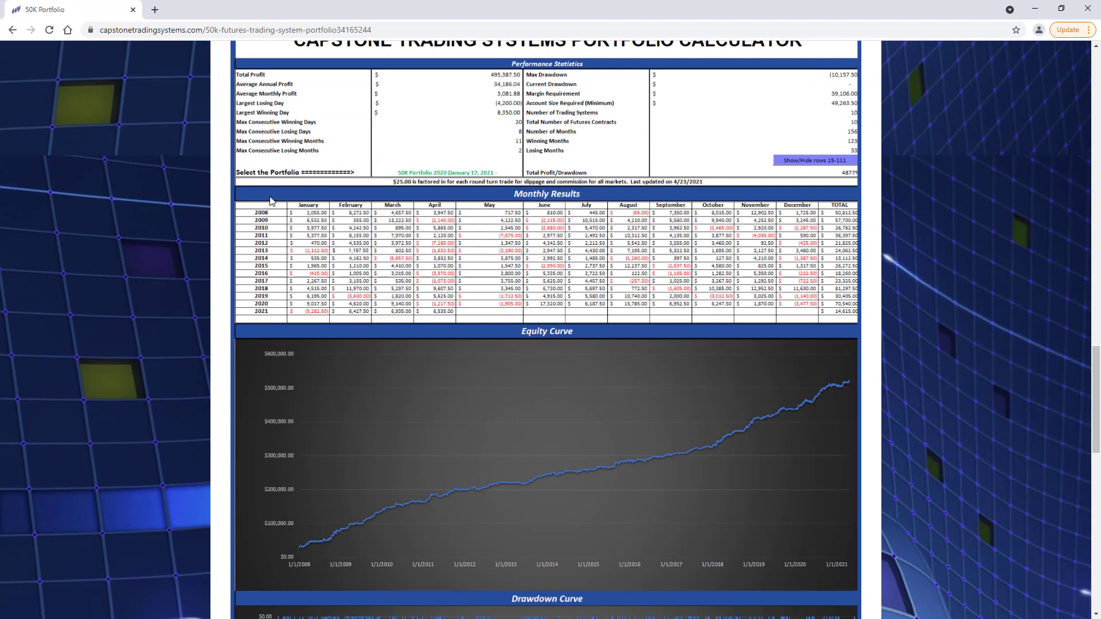